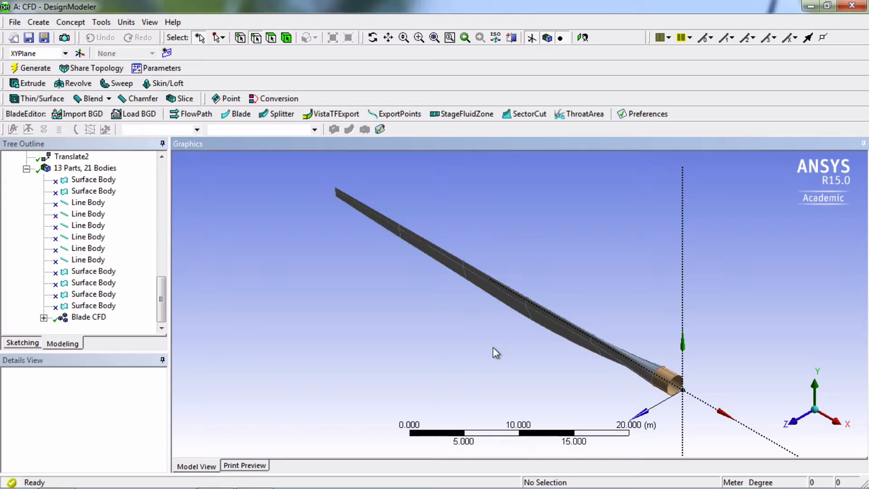
{"action": "mouse_move", "coordinate": [639, 357]}
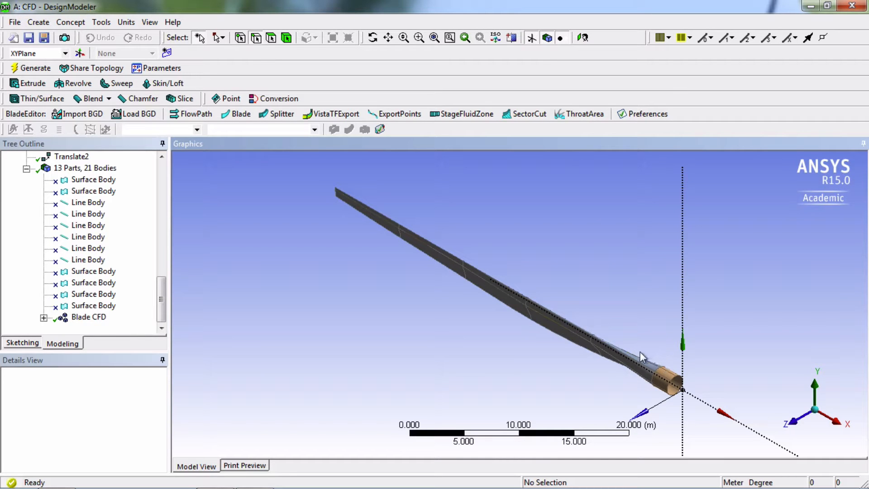
{"action": "mouse_move", "coordinate": [664, 377]}
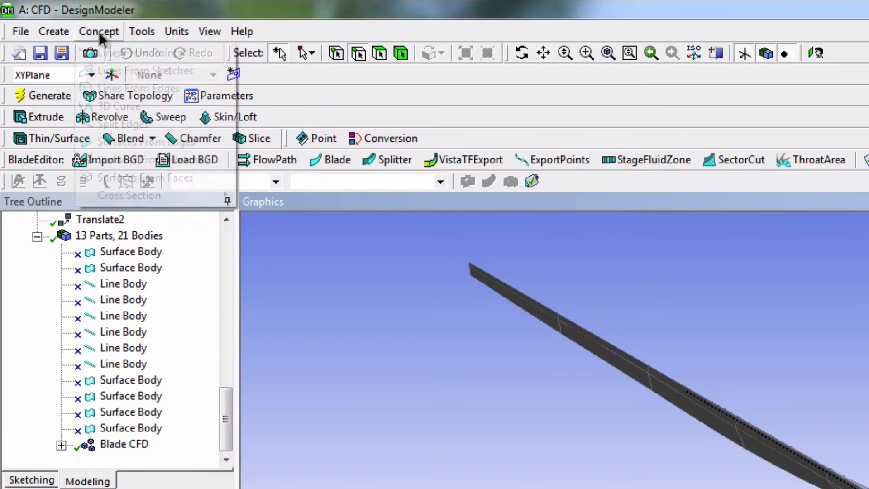
Step: Start a Surfaces From Edges feature bounded by the four circular root-end edges of the blade
{"action": "left_click", "coordinate": [98, 31]}
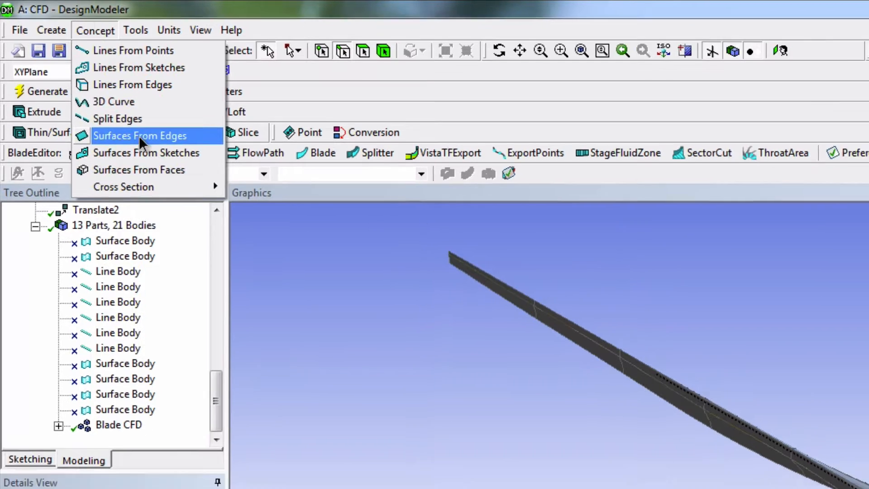
{"action": "left_click", "coordinate": [140, 135]}
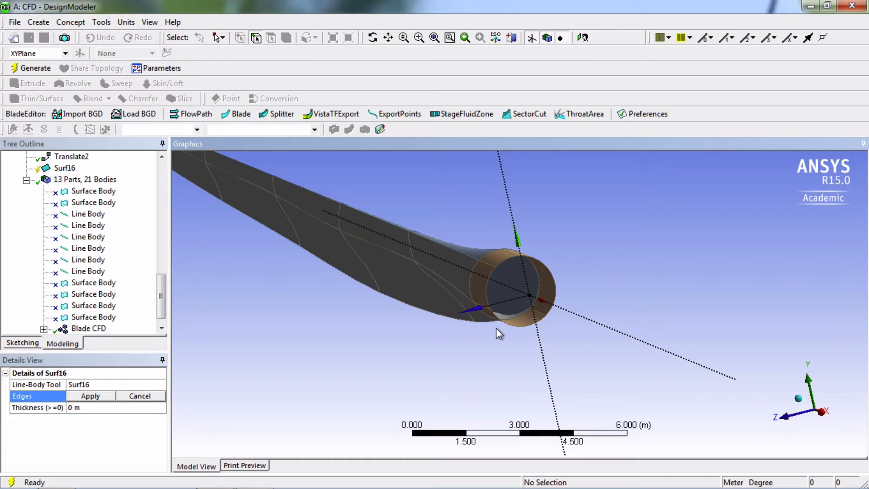
{"action": "mouse_move", "coordinate": [463, 213]}
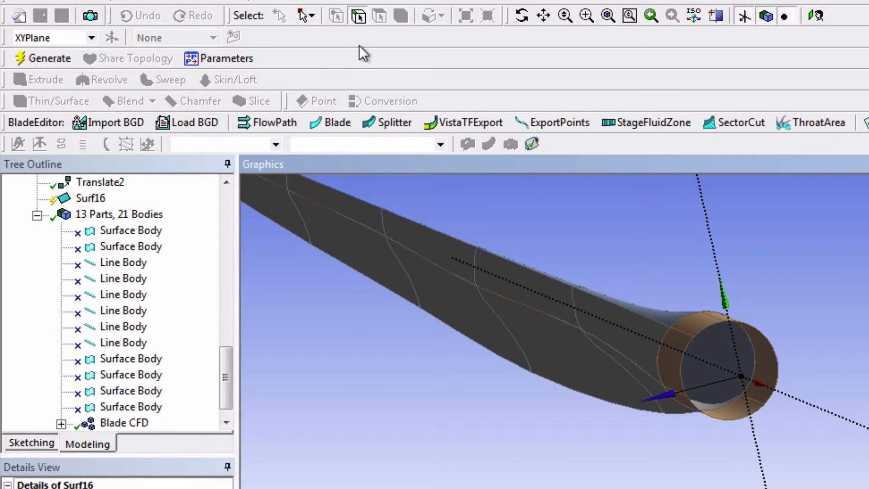
{"action": "mouse_move", "coordinate": [727, 300]}
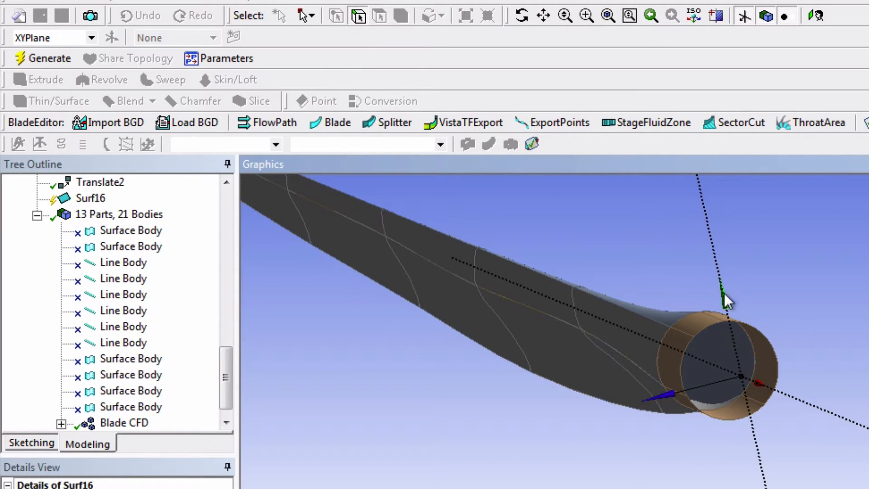
{"action": "mouse_move", "coordinate": [765, 339]}
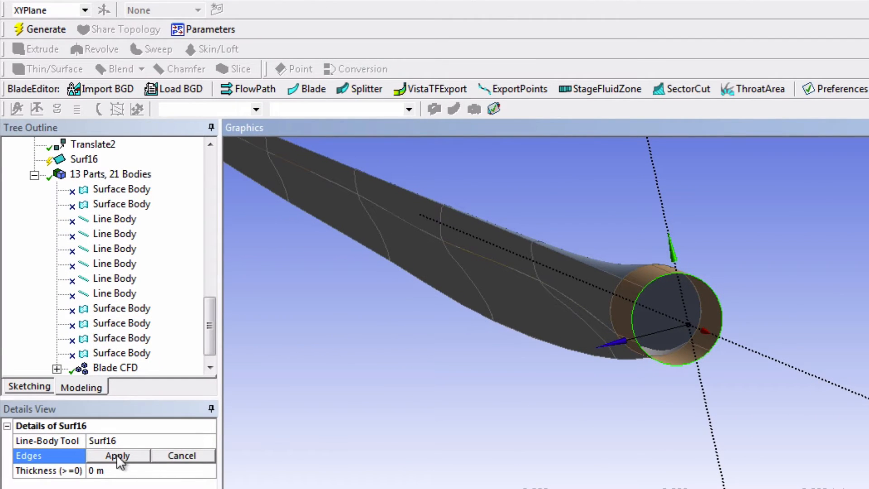
{"action": "left_click", "coordinate": [116, 455]}
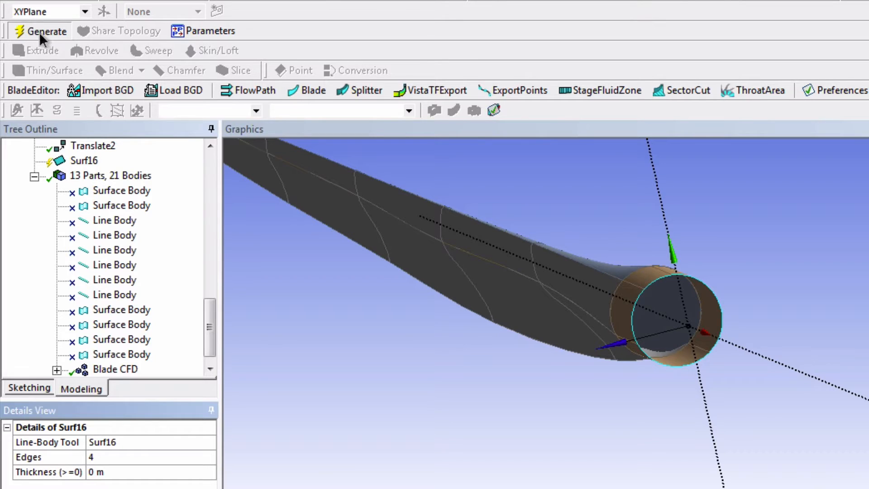
Step: Generate Surf16 to cap the blade root and expand the Blade CFD part in the Tree Outline
{"action": "left_click", "coordinate": [44, 30]}
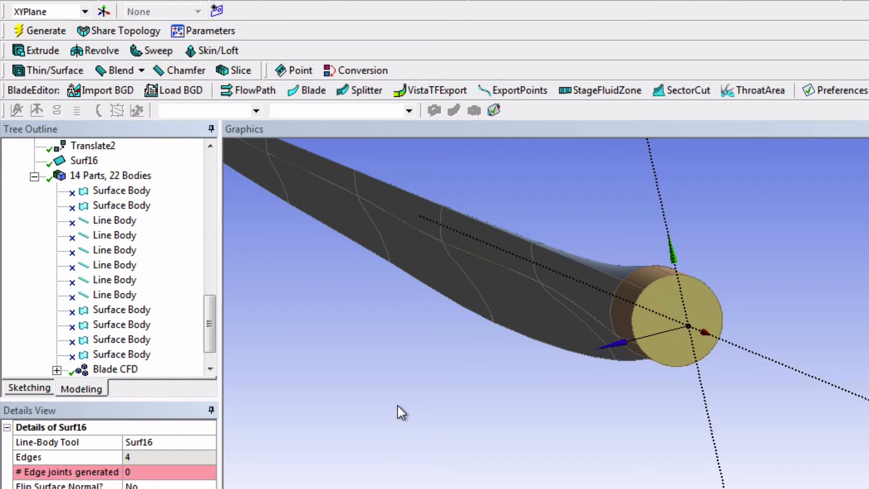
{"action": "mouse_move", "coordinate": [312, 365]}
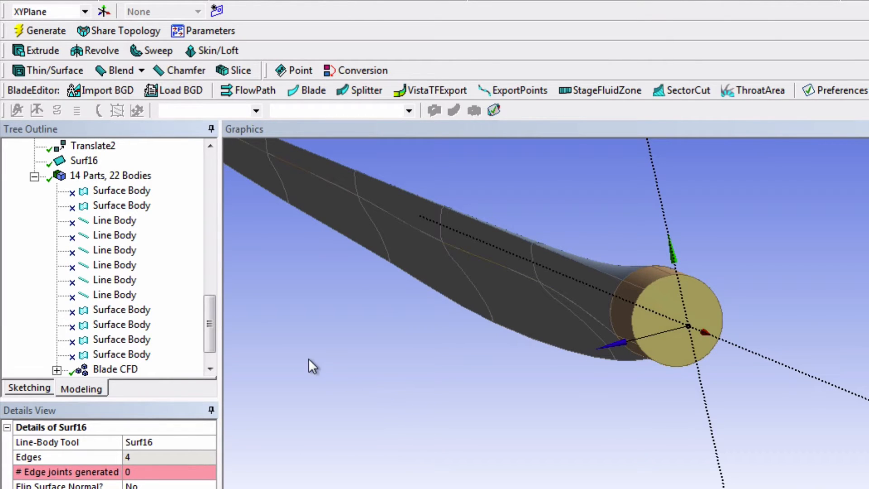
{"action": "scroll", "scroll_direction": "up", "scroll_amount": 3}
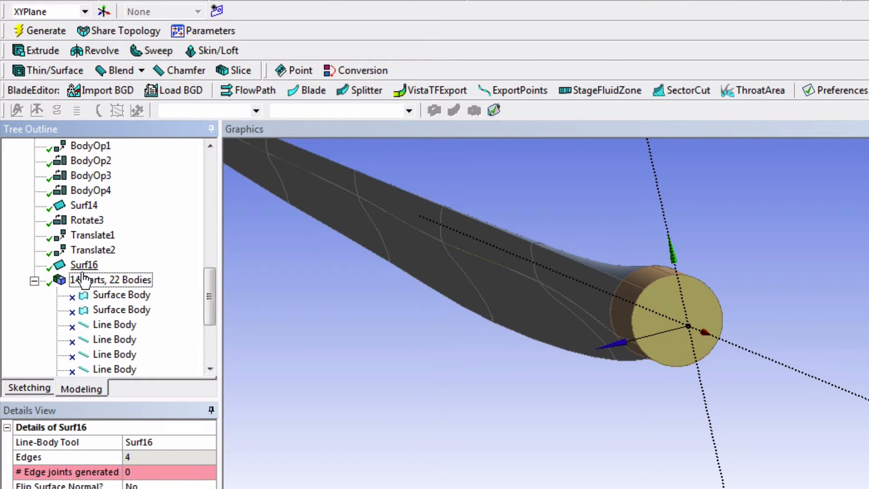
{"action": "scroll", "scroll_direction": "down", "scroll_amount": 3}
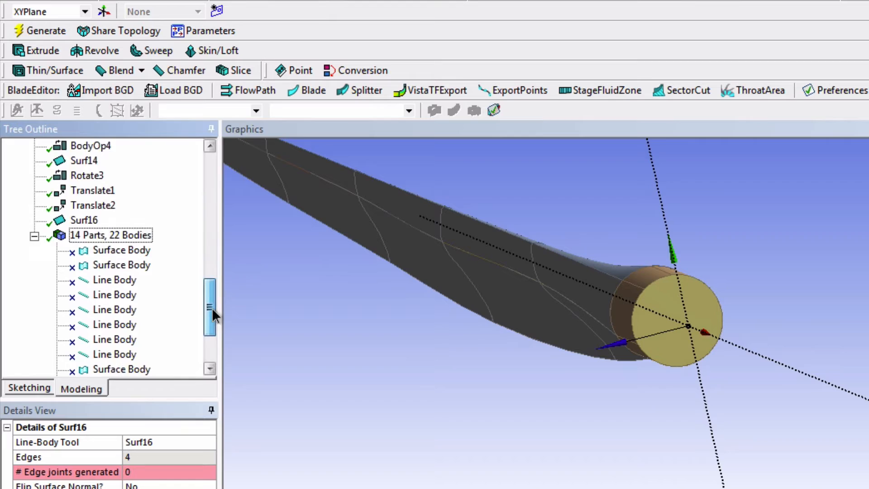
{"action": "scroll", "scroll_direction": "down", "scroll_amount": 3}
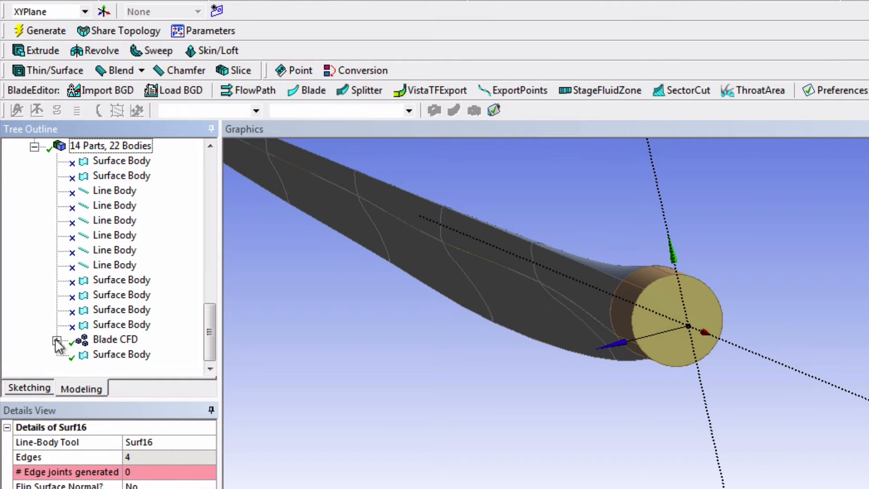
{"action": "left_click", "coordinate": [56, 341]}
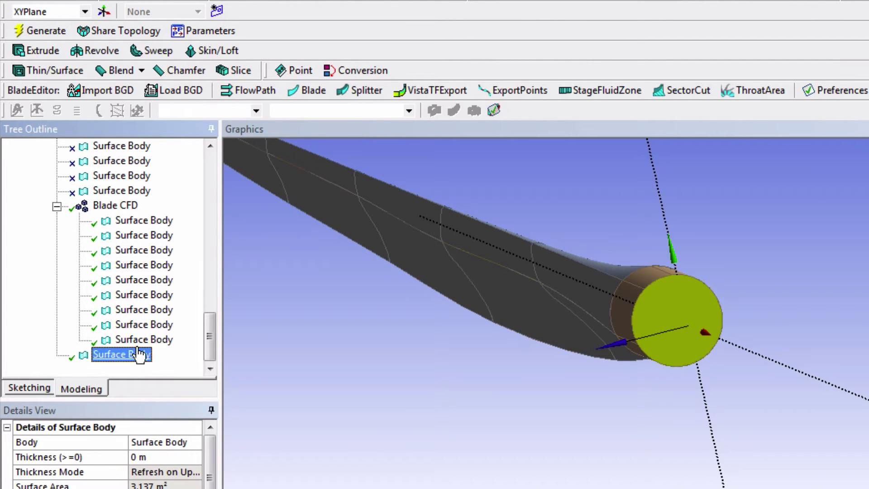
{"action": "mouse_move", "coordinate": [143, 220]}
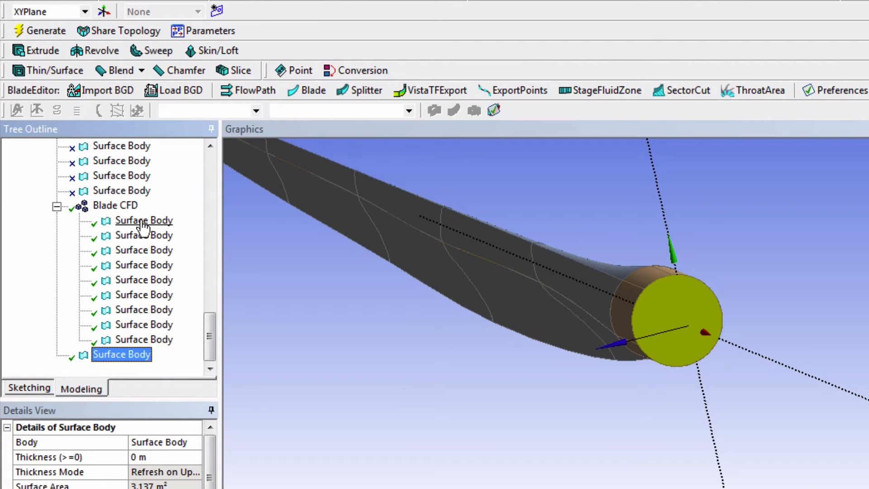
Step: Form a new part from the Blade CFD surfaces plus the root cap surface body
{"action": "left_click", "coordinate": [144, 220]}
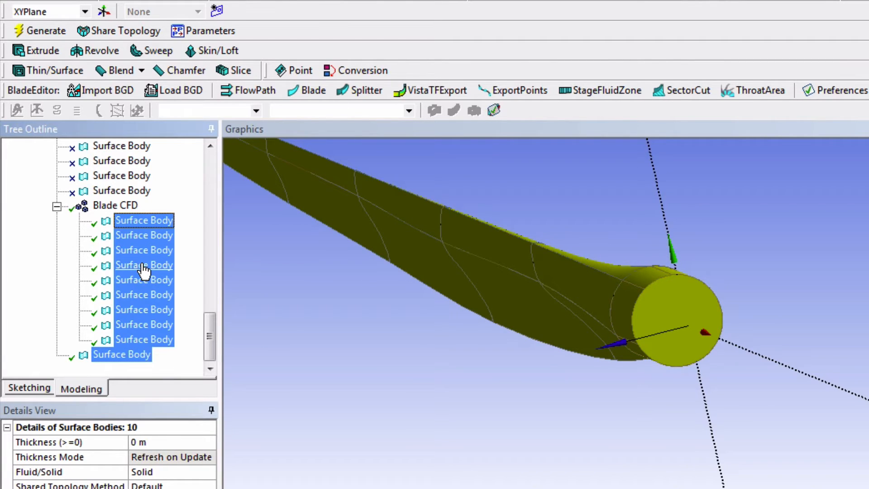
{"action": "mouse_move", "coordinate": [139, 284]}
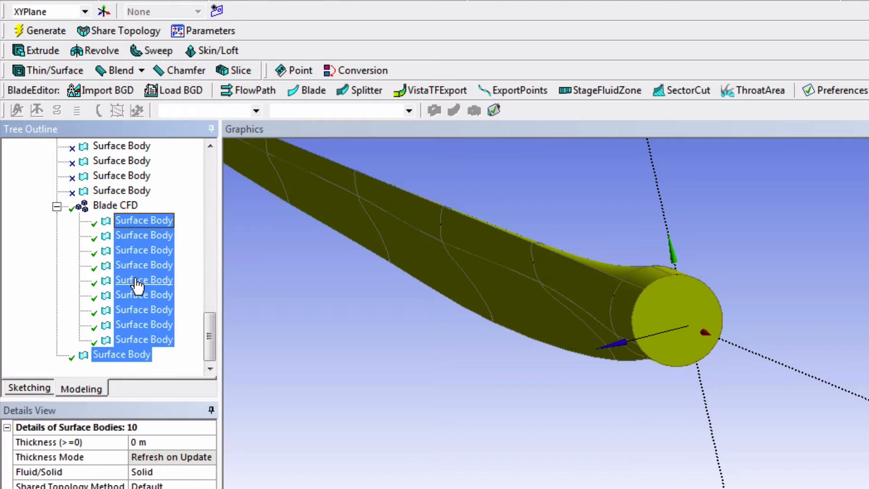
{"action": "right_click", "coordinate": [139, 282]}
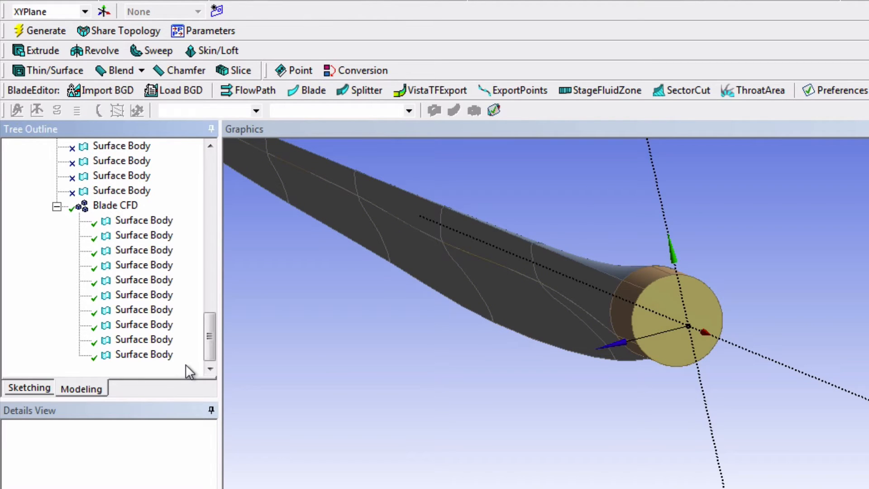
{"action": "mouse_move", "coordinate": [143, 354]}
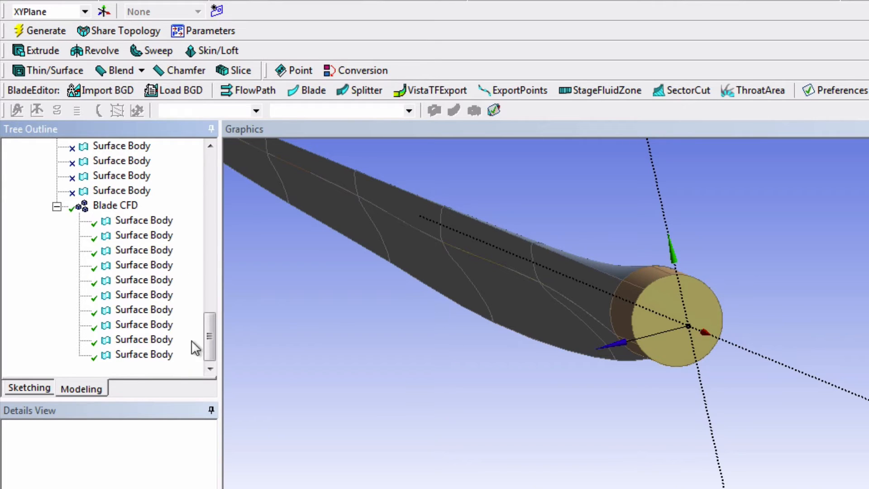
{"action": "mouse_move", "coordinate": [212, 409]}
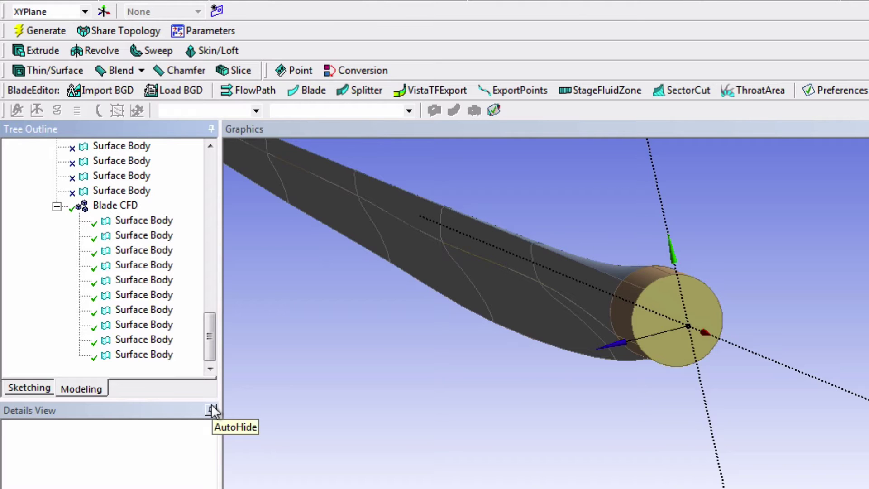
{"action": "mouse_move", "coordinate": [214, 407]}
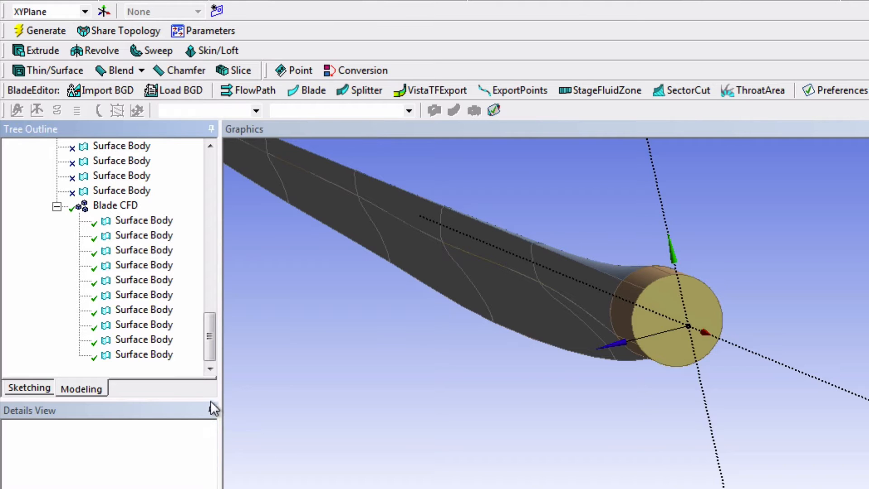
Step: Translate the ten Blade CFD bodies by 0 m as a preserved in-place copy, Part 6
{"action": "left_click", "coordinate": [54, 31]}
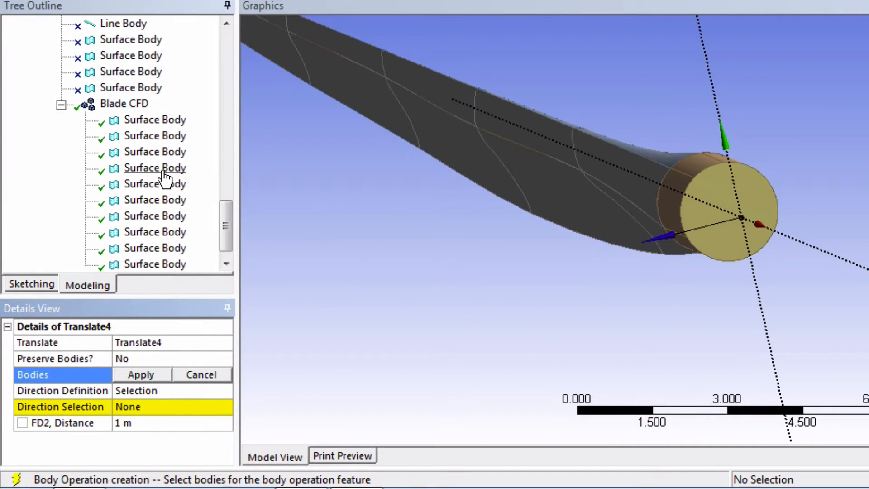
{"action": "mouse_move", "coordinate": [88, 359]}
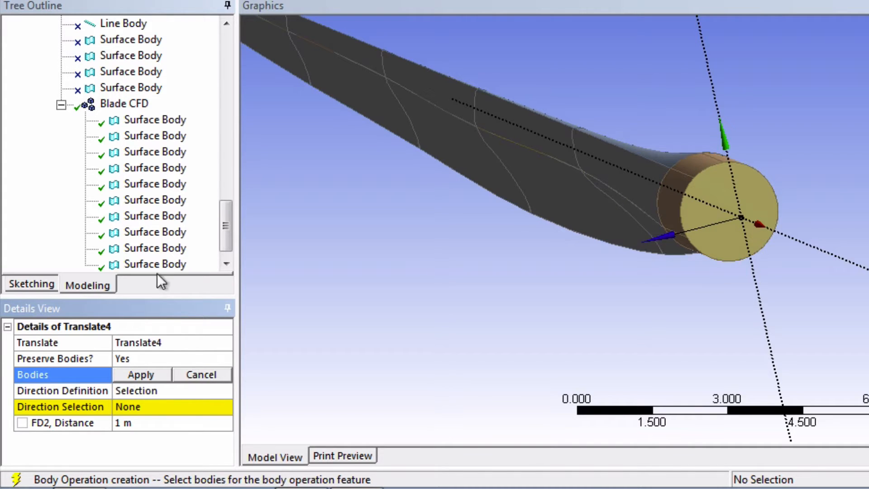
{"action": "left_click", "coordinate": [124, 104]}
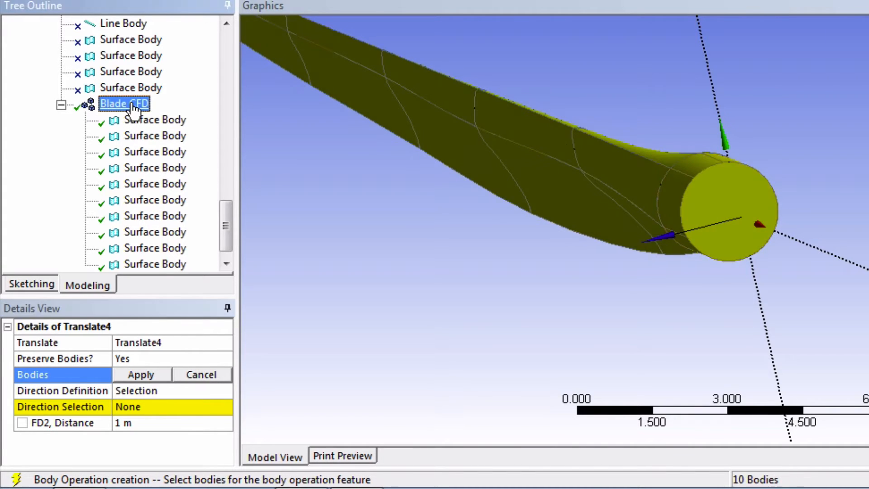
{"action": "left_click", "coordinate": [140, 374]}
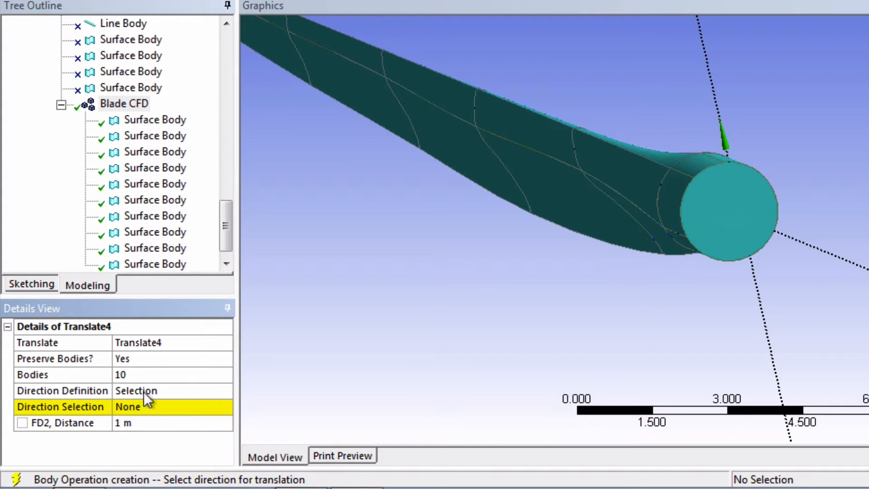
{"action": "mouse_move", "coordinate": [151, 427]}
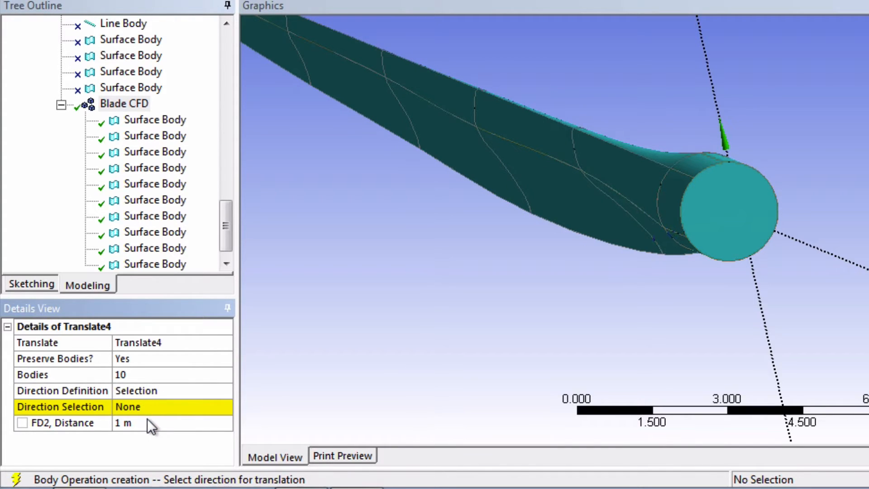
{"action": "mouse_move", "coordinate": [133, 425]}
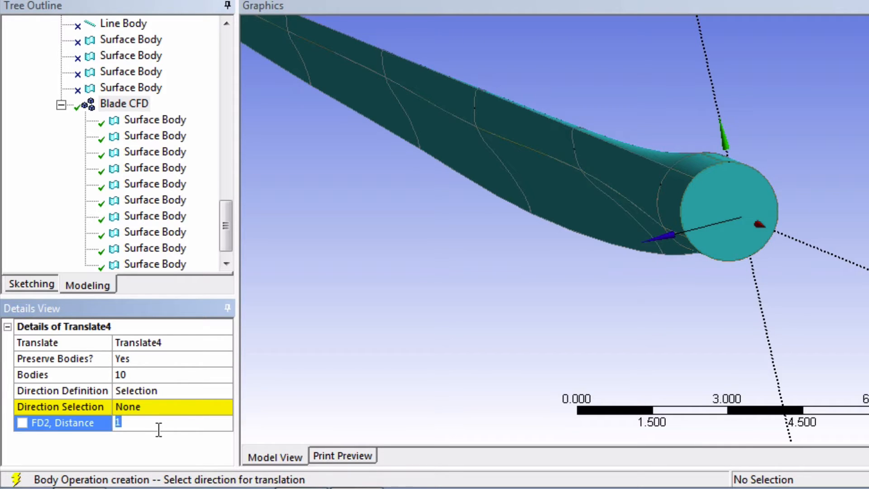
{"action": "type", "text": "0 m"}
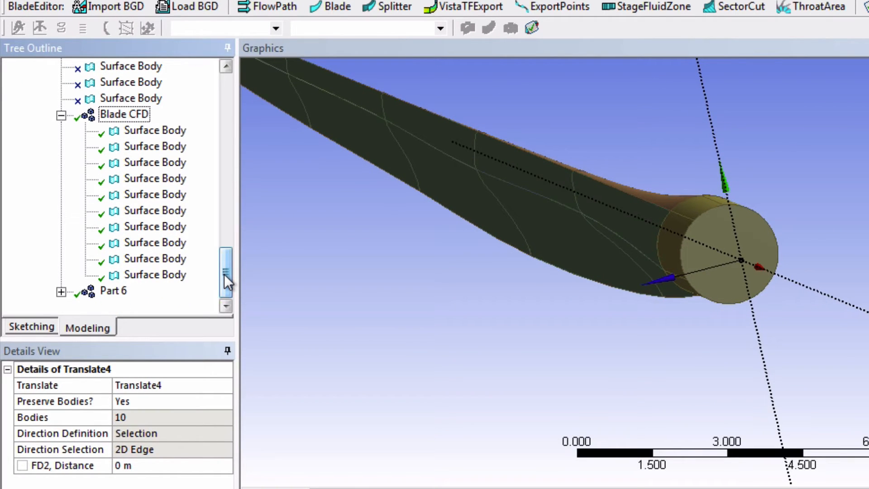
Step: Rename Part 6 to 'Blade FEA'
{"action": "scroll", "scroll_direction": "down", "scroll_amount": 3}
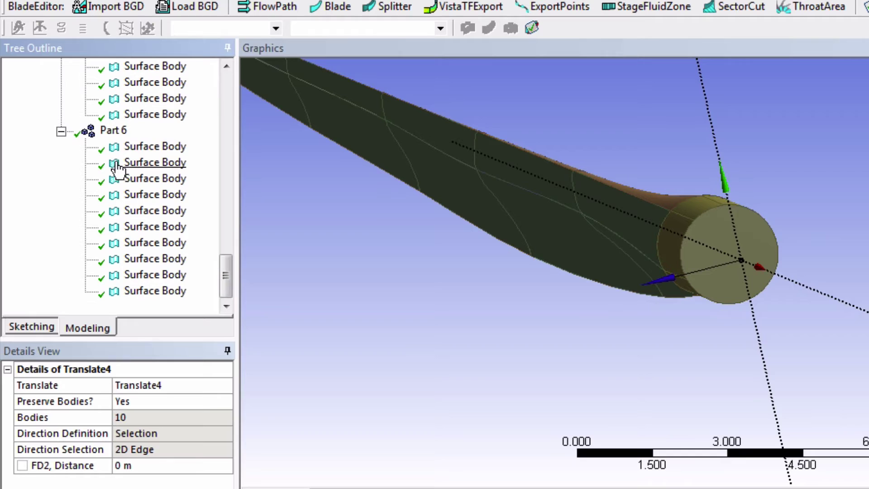
{"action": "left_click", "coordinate": [113, 130]}
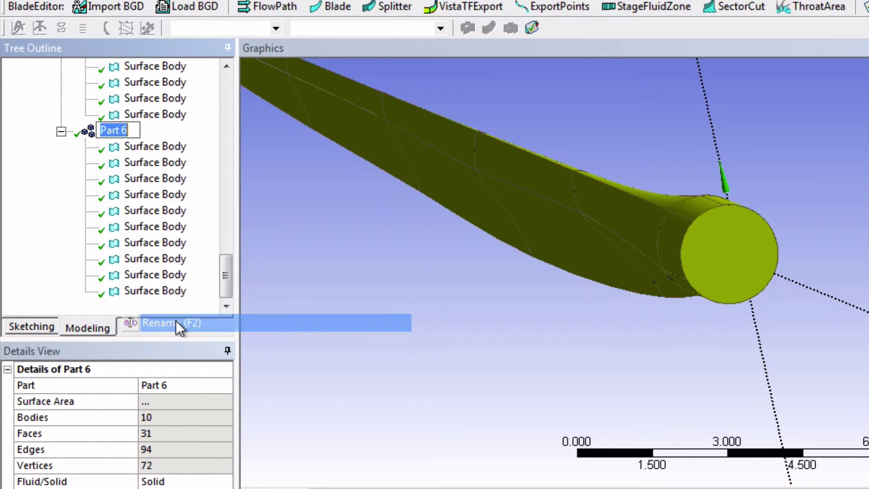
{"action": "type", "text": "B"}
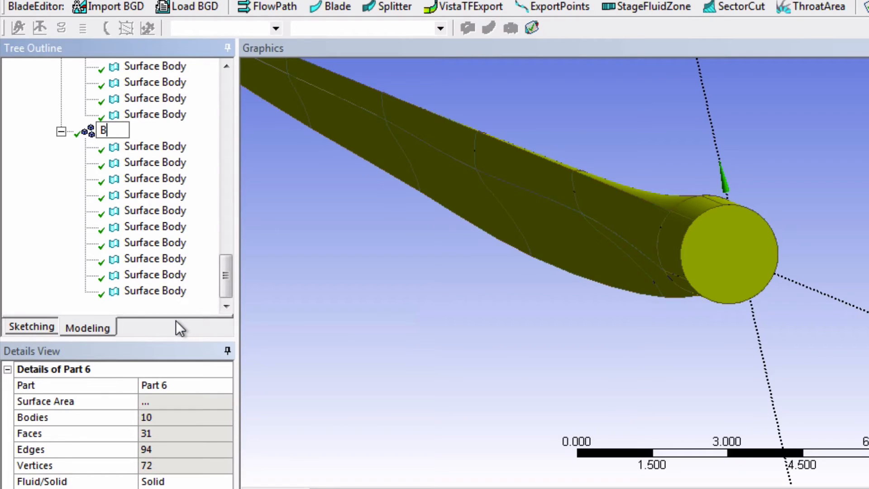
{"action": "type", "text": "lade FEA"}
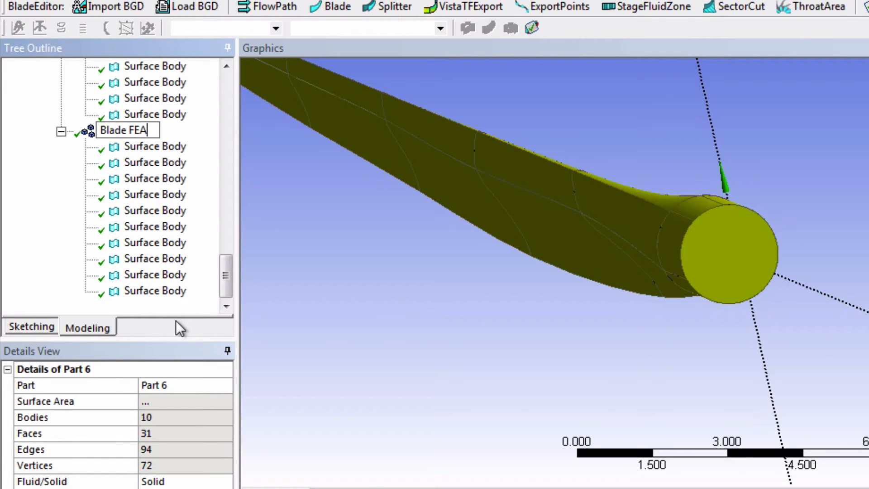
{"action": "mouse_move", "coordinate": [216, 282]}
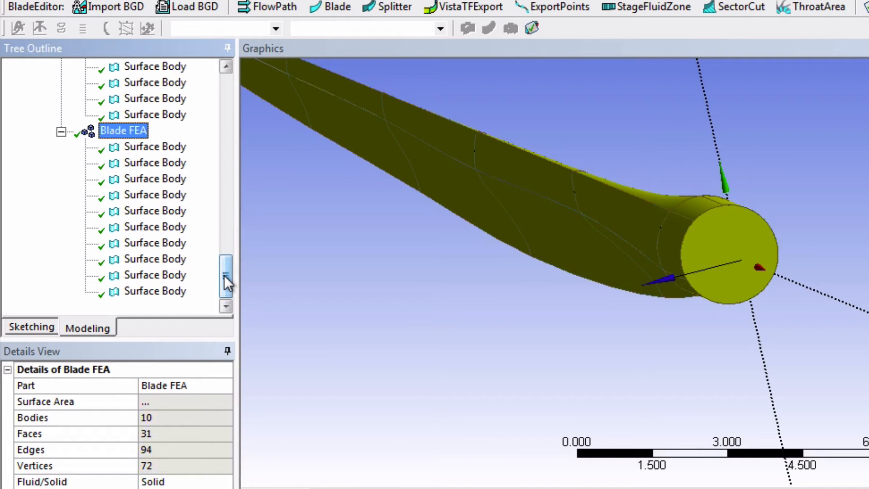
Step: Hide the Blade CFD part, leaving only the Blade FEA copy visible
{"action": "scroll", "scroll_direction": "up", "scroll_amount": 3}
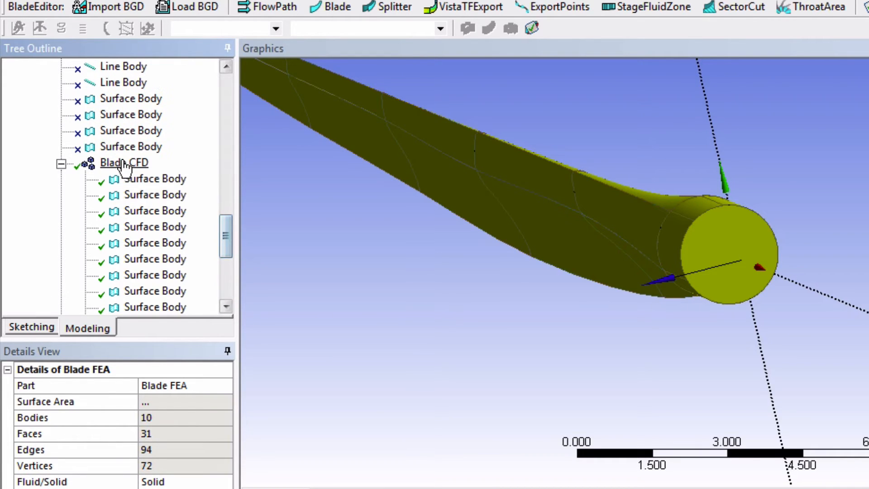
{"action": "right_click", "coordinate": [123, 162]}
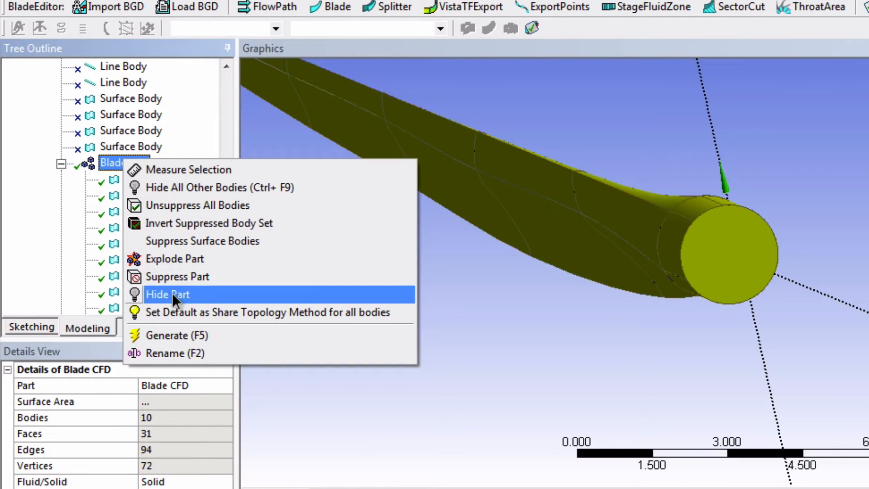
{"action": "left_click", "coordinate": [167, 294]}
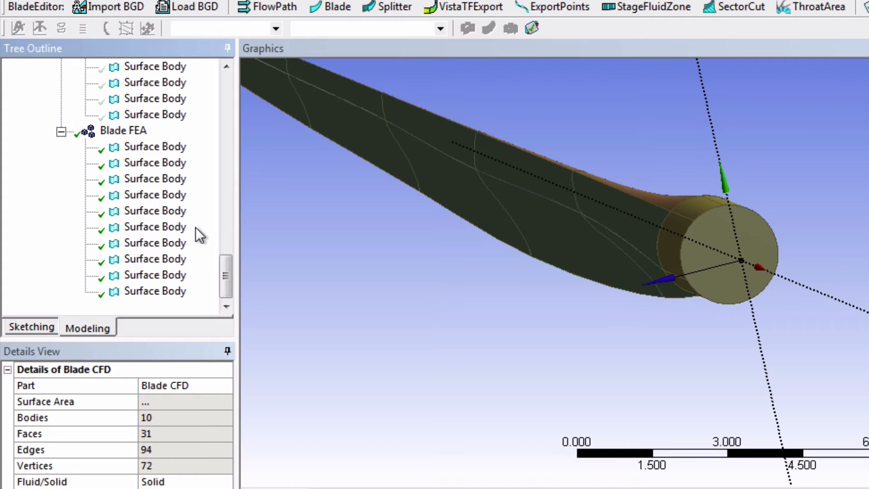
{"action": "mouse_move", "coordinate": [207, 251]}
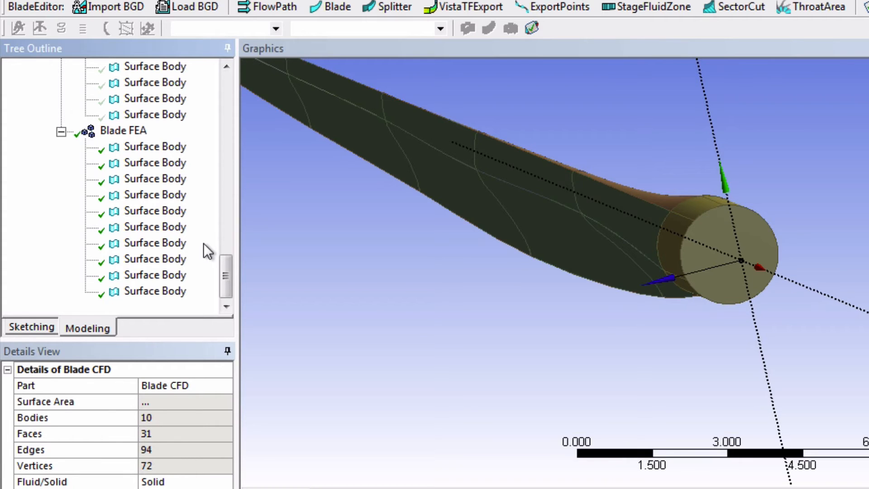
Step: Suppress the round root end-cap surface body of the Blade FEA part
{"action": "left_click", "coordinate": [156, 291]}
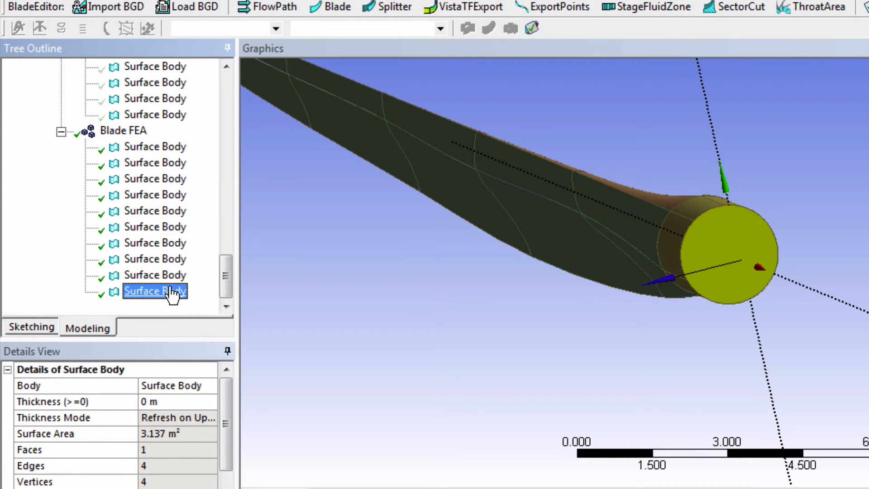
{"action": "right_click", "coordinate": [155, 291]}
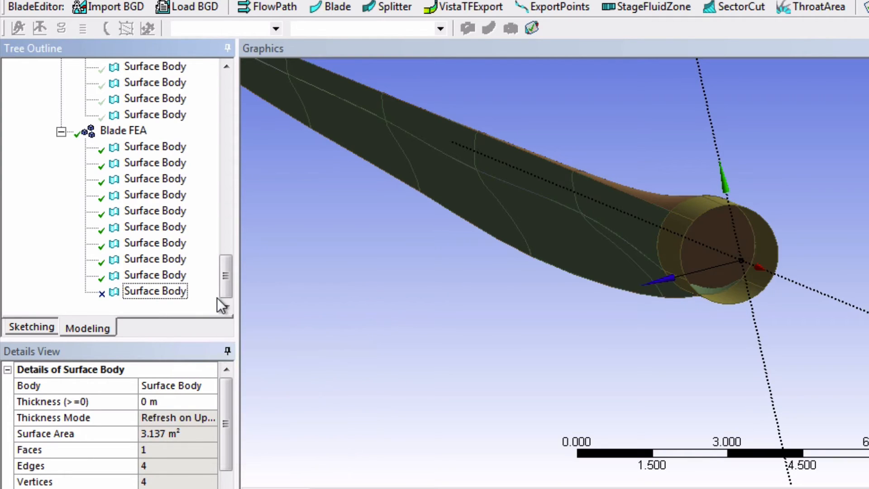
{"action": "left_click", "coordinate": [155, 290]}
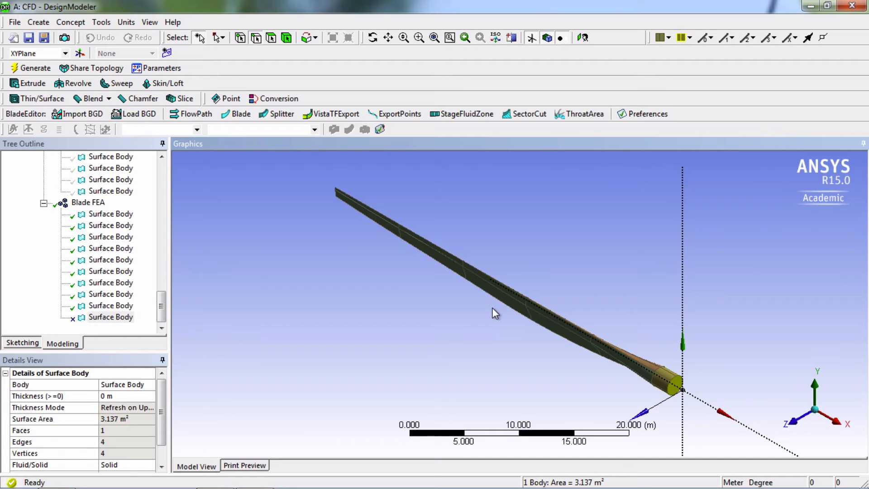
{"action": "mouse_move", "coordinate": [341, 196]}
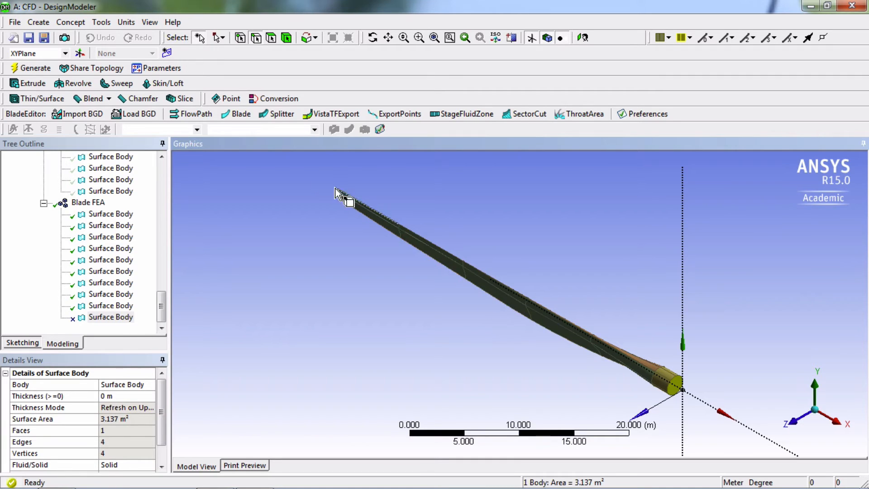
{"action": "left_click", "coordinate": [150, 22]}
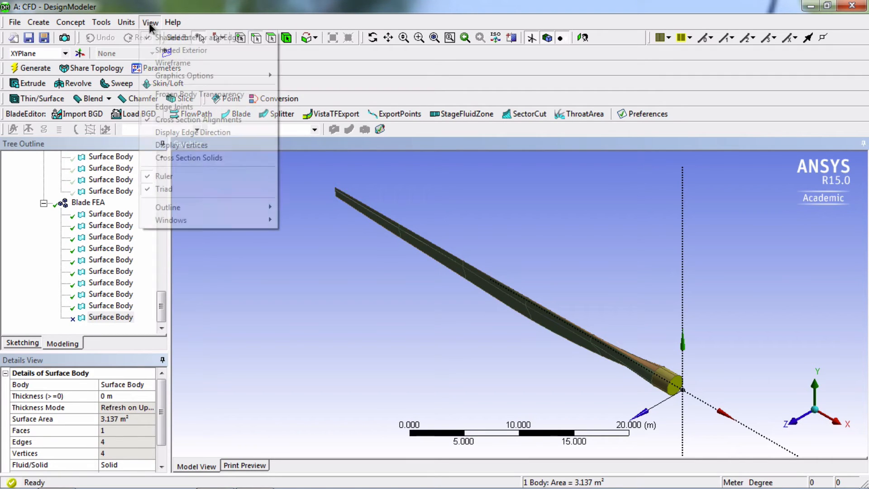
{"action": "left_click", "coordinate": [176, 63]}
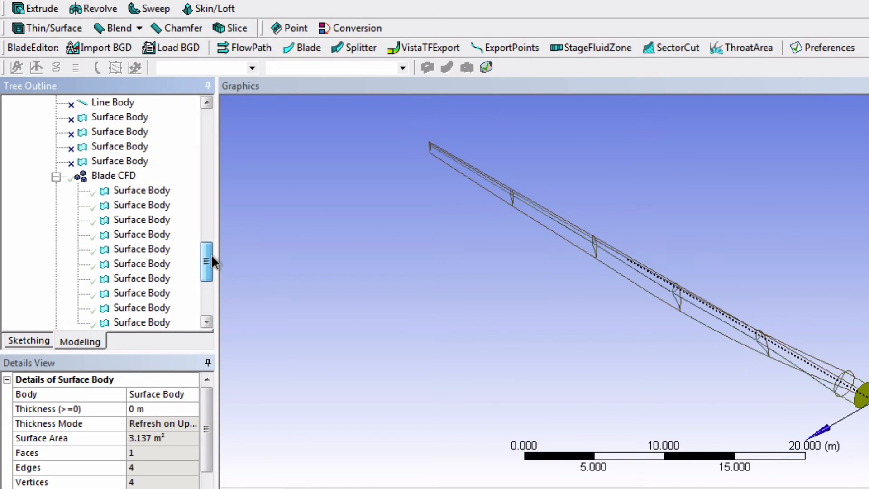
{"action": "left_click", "coordinate": [141, 190]}
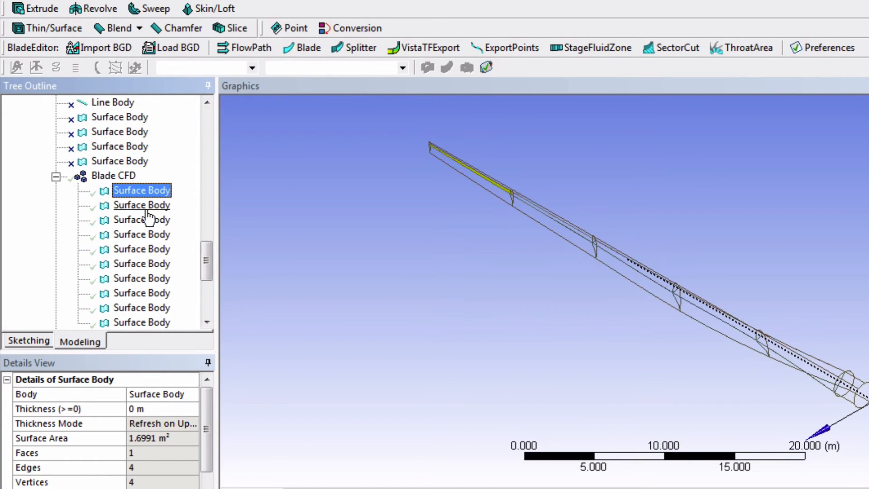
{"action": "left_click", "coordinate": [141, 220]}
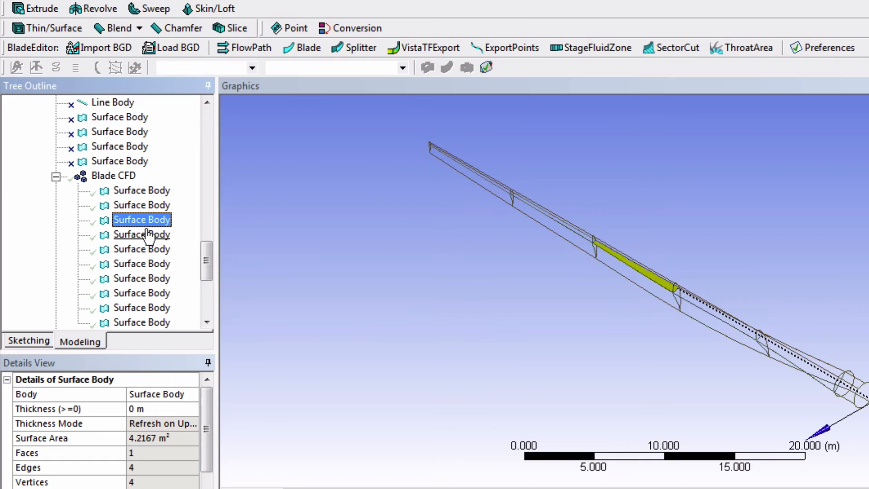
{"action": "left_click", "coordinate": [141, 234]}
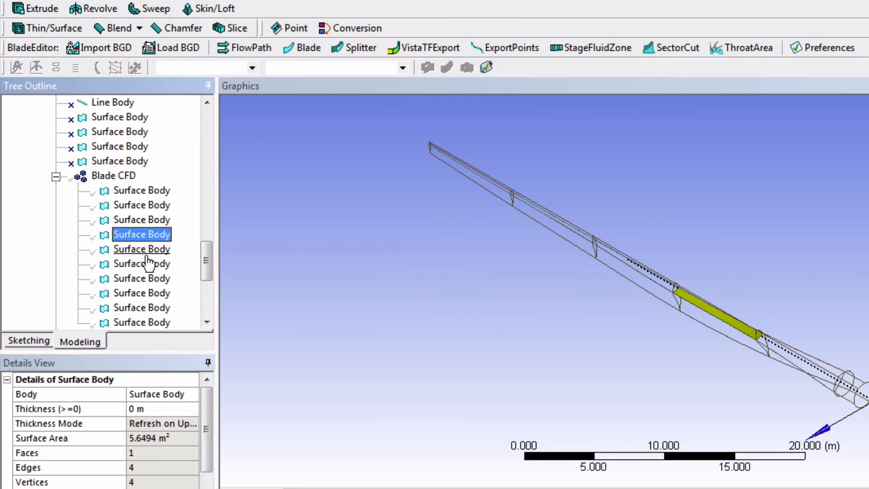
{"action": "left_click", "coordinate": [141, 190]}
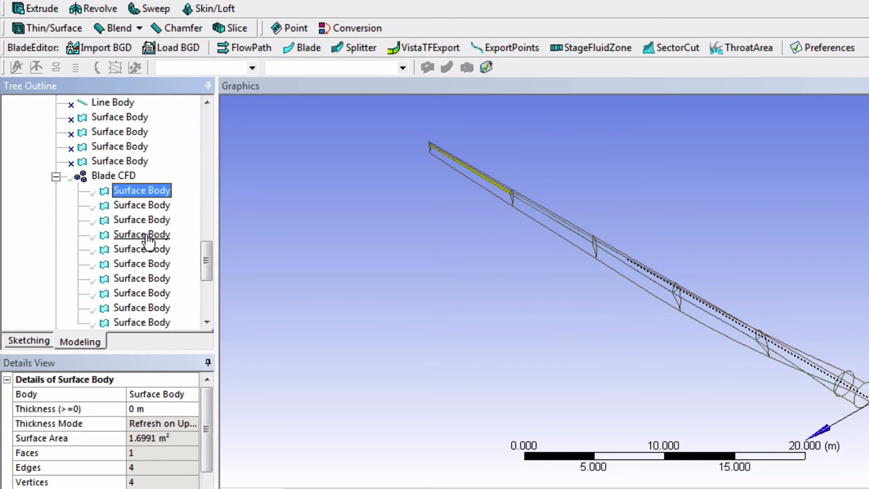
Step: Suppress the first four Blade CFD spar surface bodies together
{"action": "left_click", "coordinate": [141, 234]}
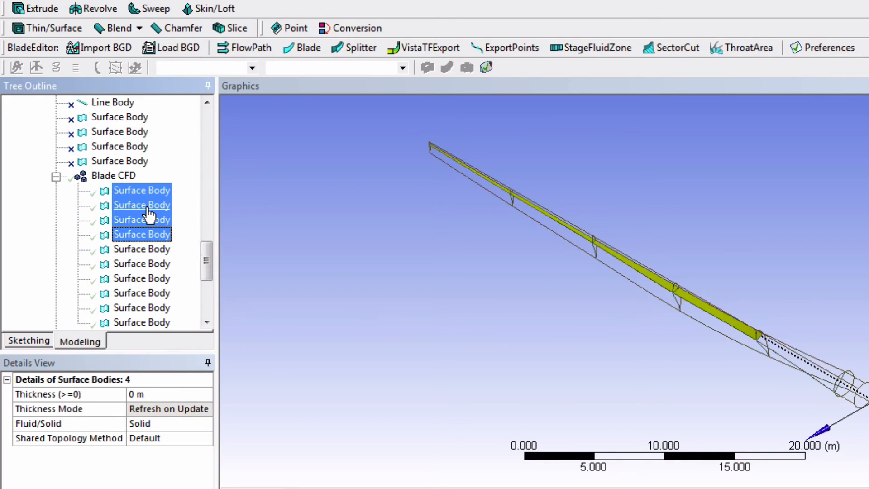
{"action": "right_click", "coordinate": [141, 219]}
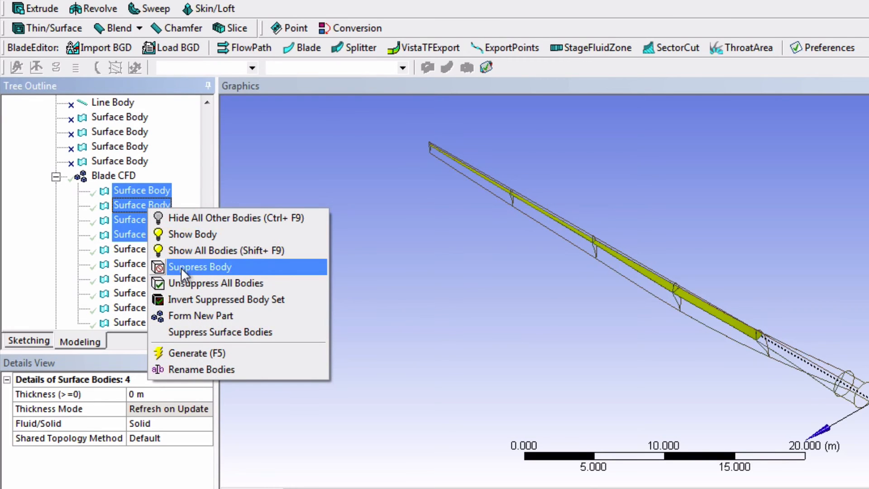
{"action": "left_click", "coordinate": [200, 266]}
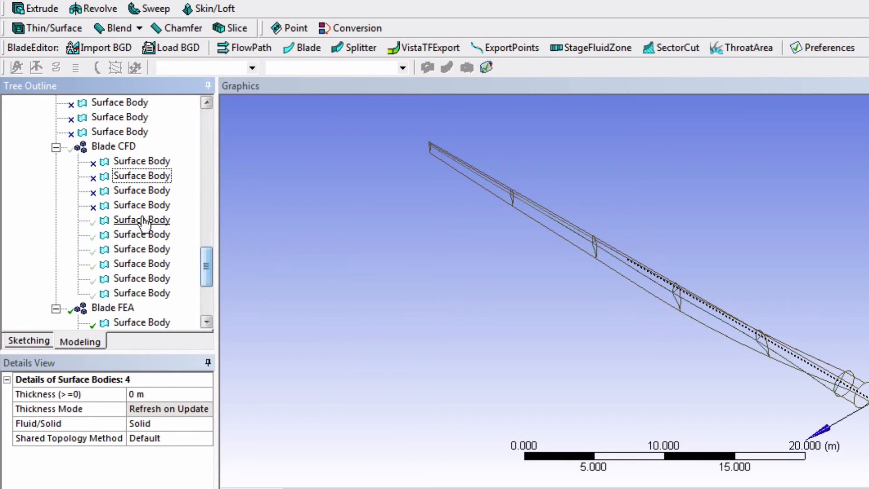
Step: Suppress the seventh Blade CFD surface, leaving the five enclosing surfaces active
{"action": "left_click", "coordinate": [142, 234]}
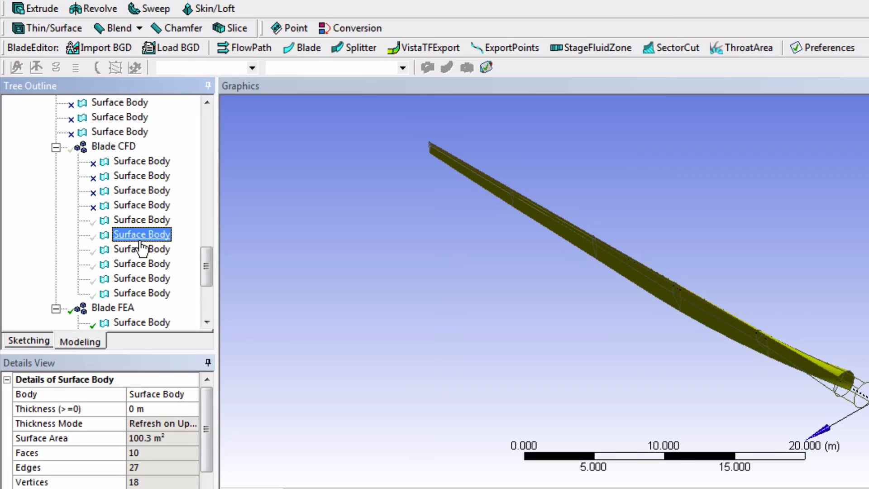
{"action": "right_click", "coordinate": [141, 249]}
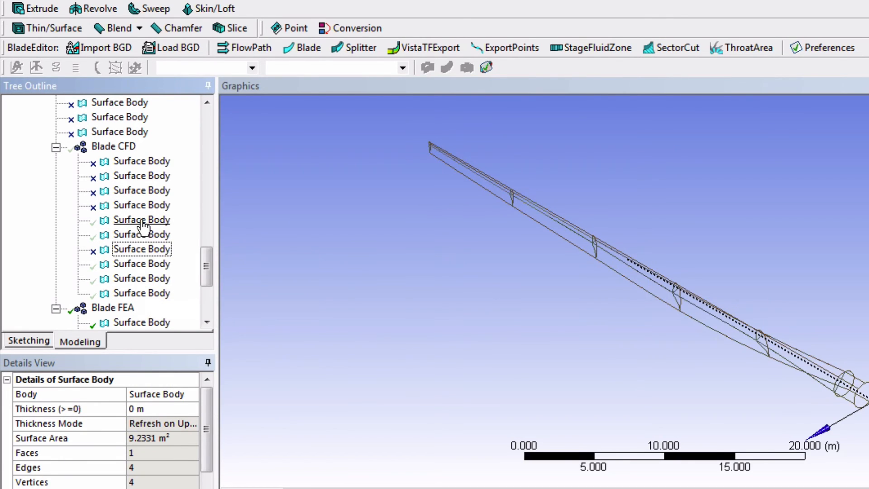
{"action": "left_click", "coordinate": [141, 234]}
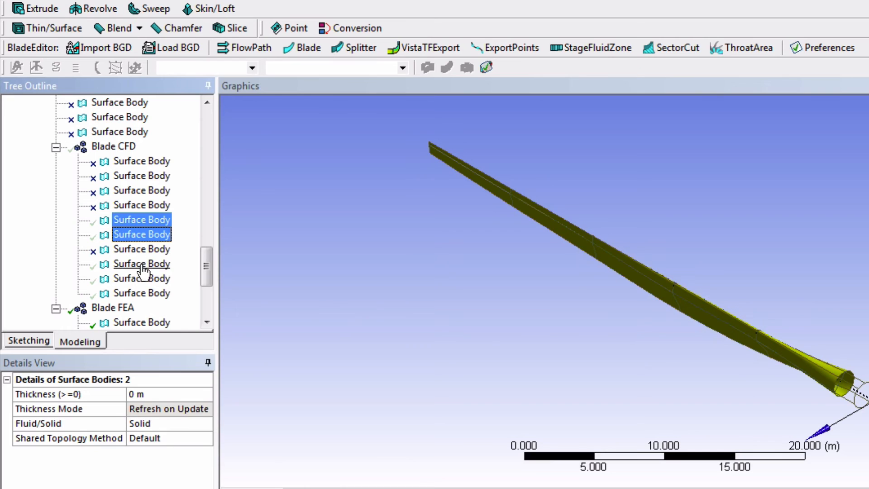
{"action": "left_click", "coordinate": [141, 264]}
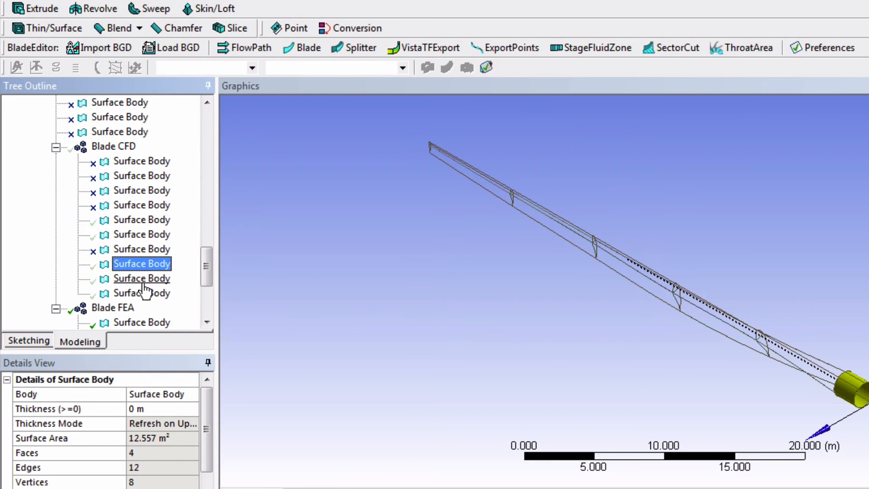
{"action": "left_click", "coordinate": [141, 292]}
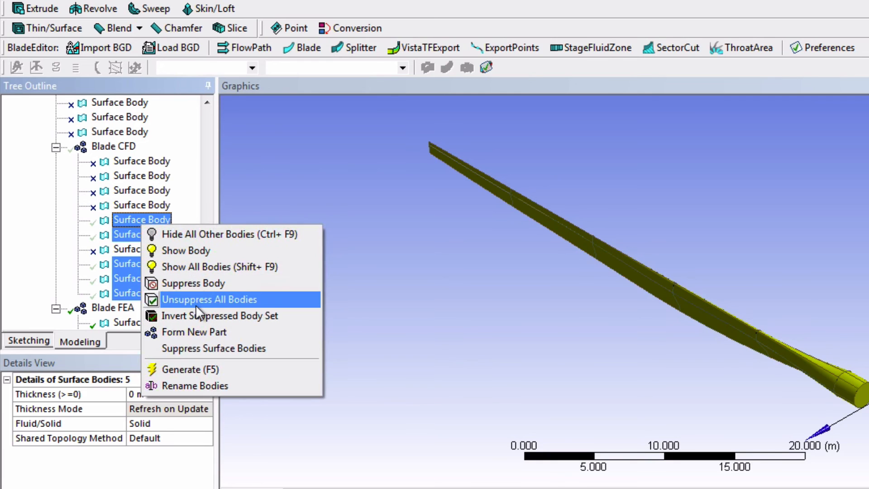
{"action": "mouse_move", "coordinate": [194, 283]}
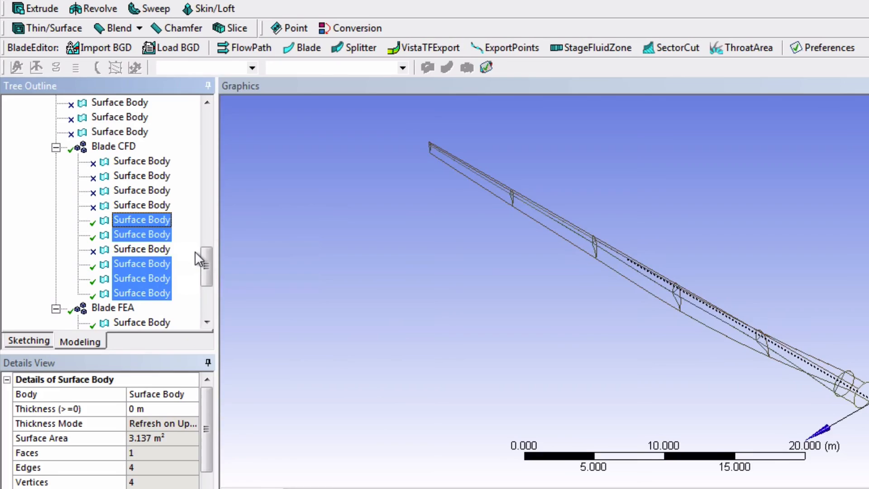
Step: Switch the display from Wireframe to Shaded Exterior and Edges
{"action": "left_click", "coordinate": [150, 22]}
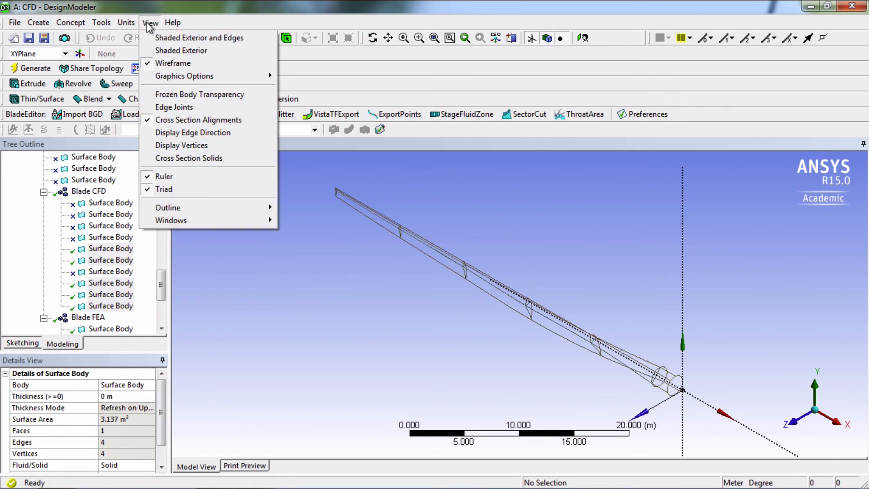
{"action": "left_click", "coordinate": [188, 37]}
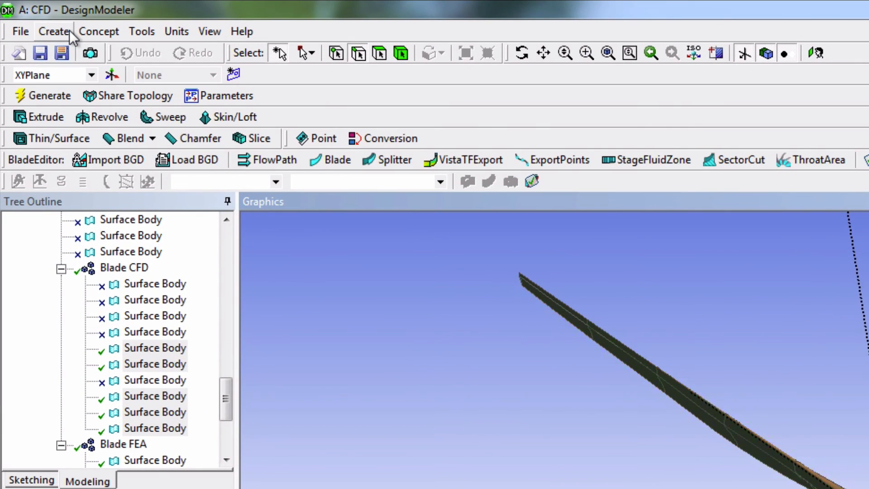
Step: Create a Sew body operation and pick the five active Blade CFD surfaces as its bodies
{"action": "left_click", "coordinate": [54, 31]}
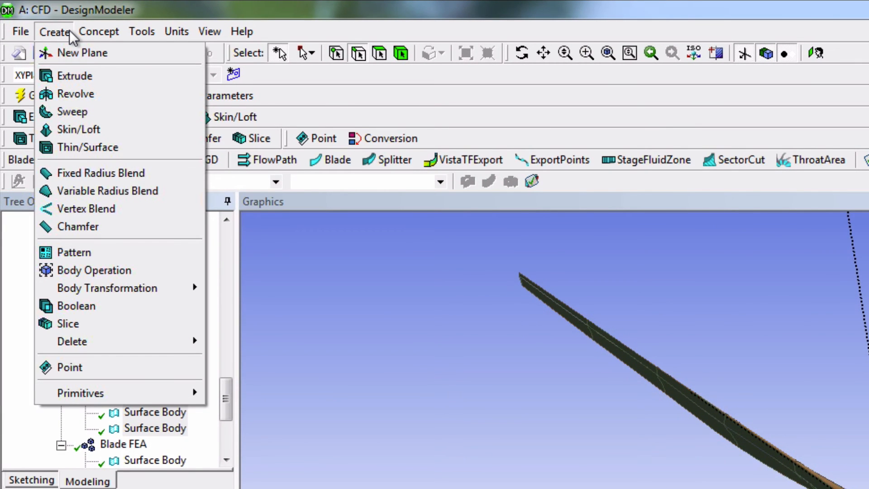
{"action": "left_click", "coordinate": [94, 270]}
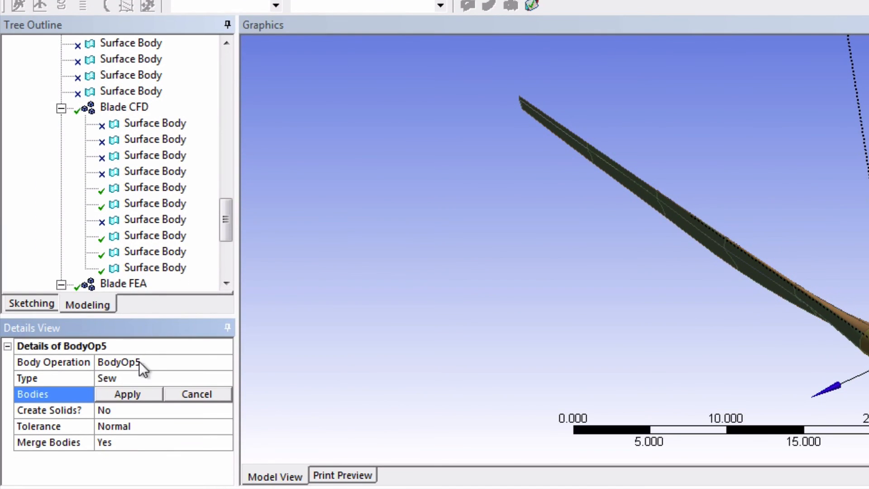
{"action": "mouse_move", "coordinate": [111, 387]}
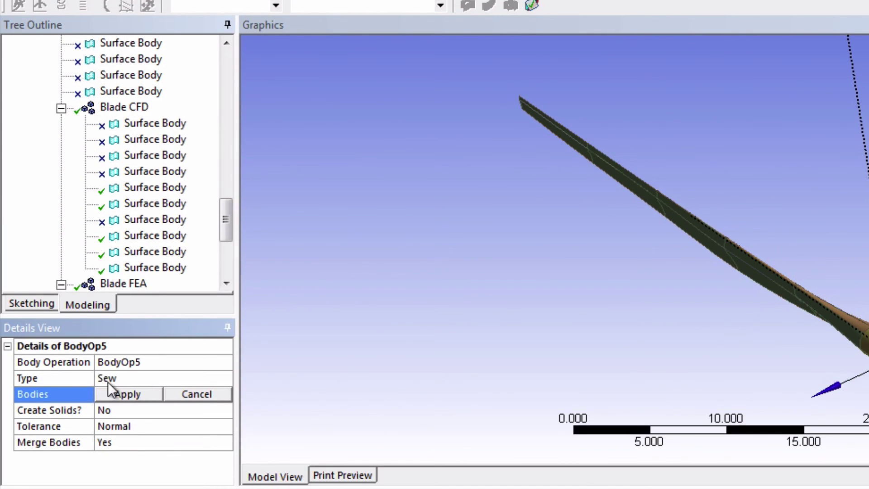
{"action": "mouse_move", "coordinate": [106, 378]}
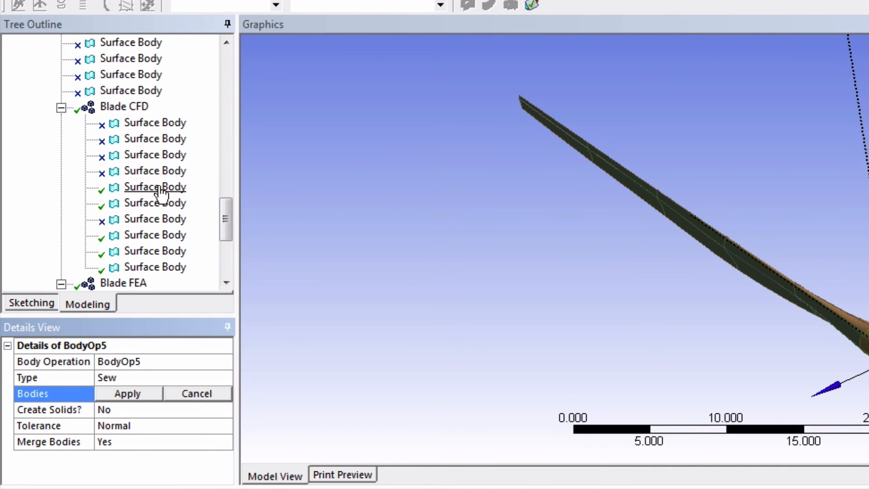
{"action": "left_click", "coordinate": [155, 203]}
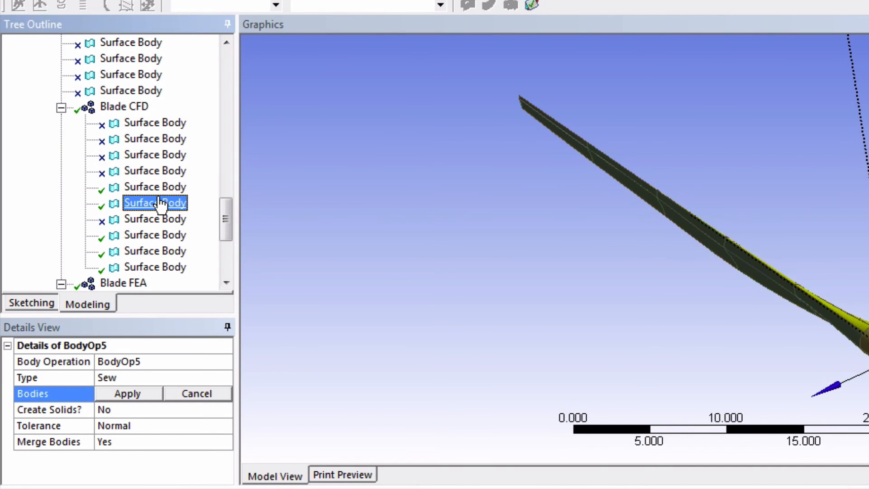
{"action": "left_click", "coordinate": [155, 234]}
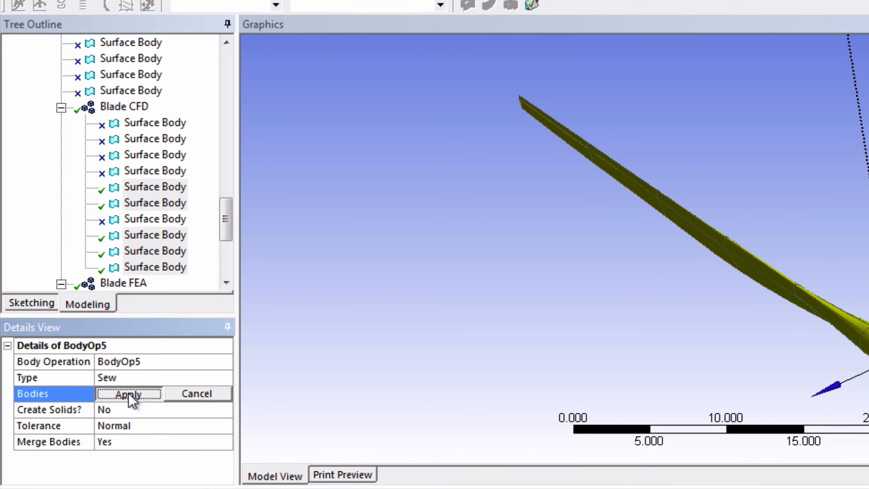
Step: Apply the five Blade CFD surfaces to BodyOp5 with Create Solids on, yielding one 26-face solid
{"action": "left_click", "coordinate": [130, 393]}
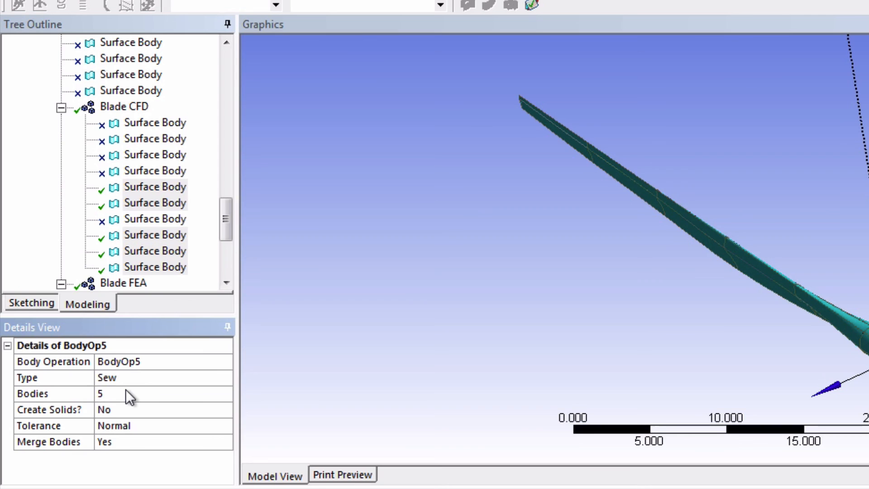
{"action": "mouse_move", "coordinate": [169, 417]}
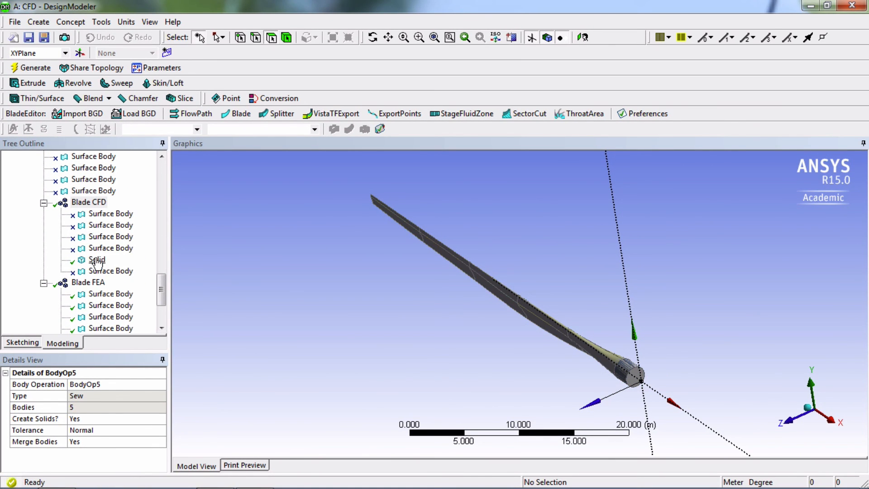
{"action": "left_click", "coordinate": [97, 260]}
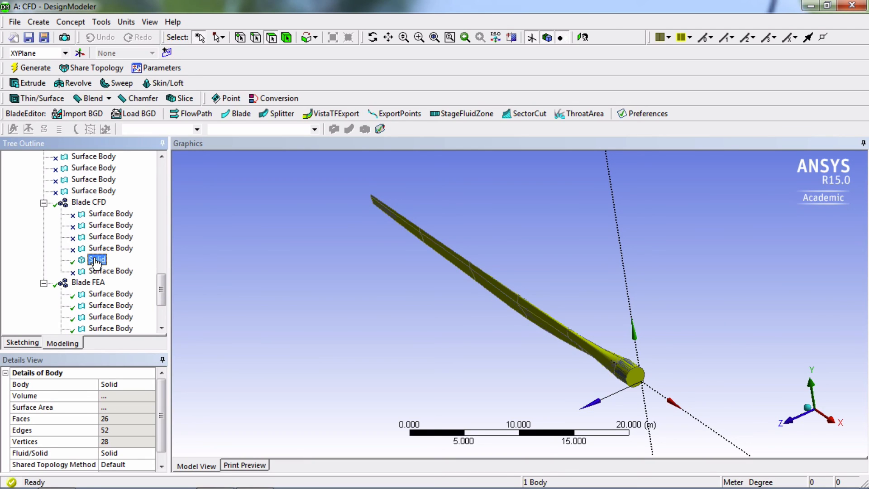